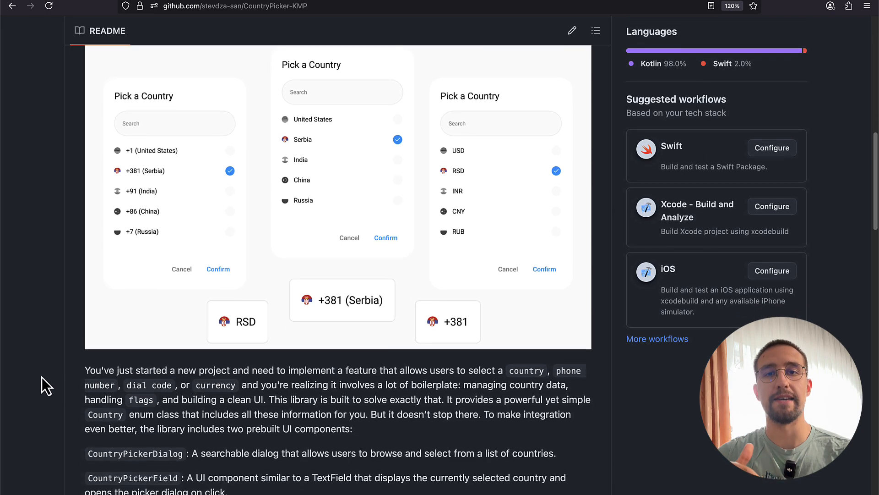
# - Scroll the GitHub repository page to reach the library's domain source folder
pyautogui.scroll(-3)
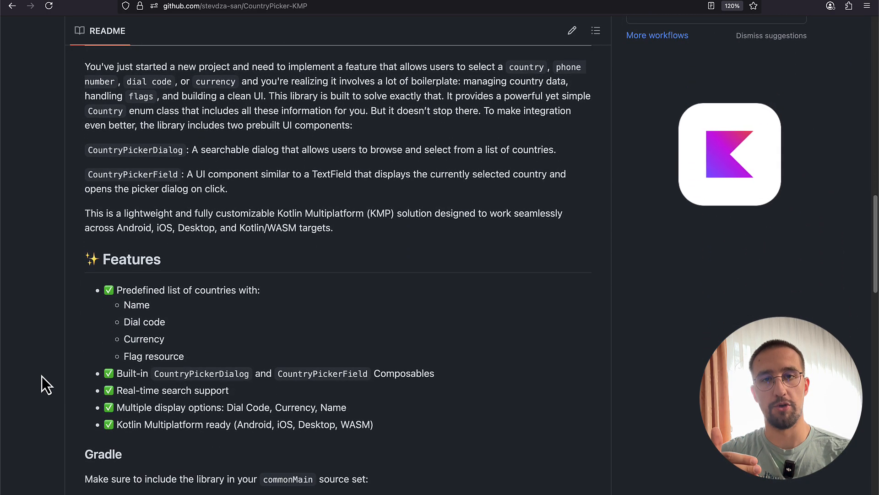
pyautogui.scroll(-3)
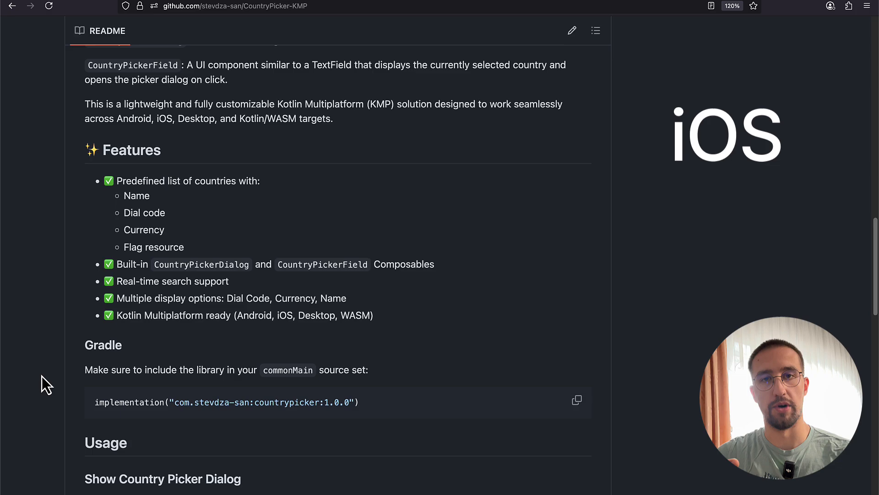
pyautogui.scroll(-3)
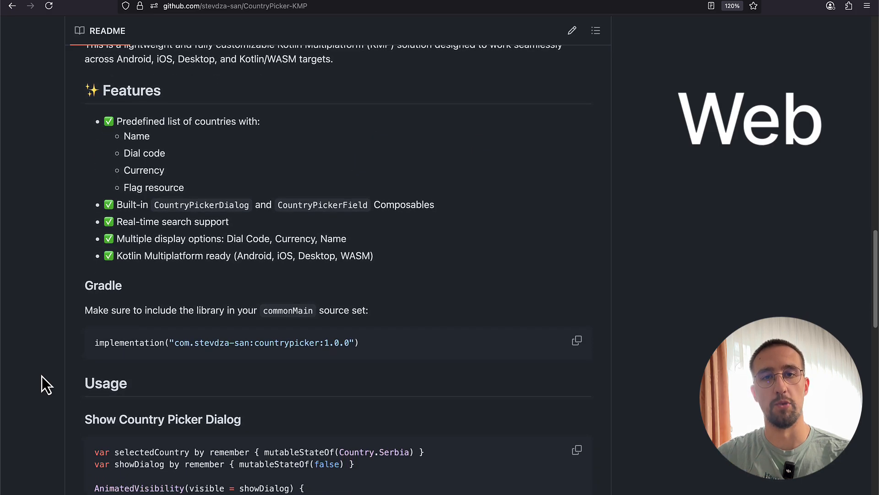
pyautogui.scroll(-3)
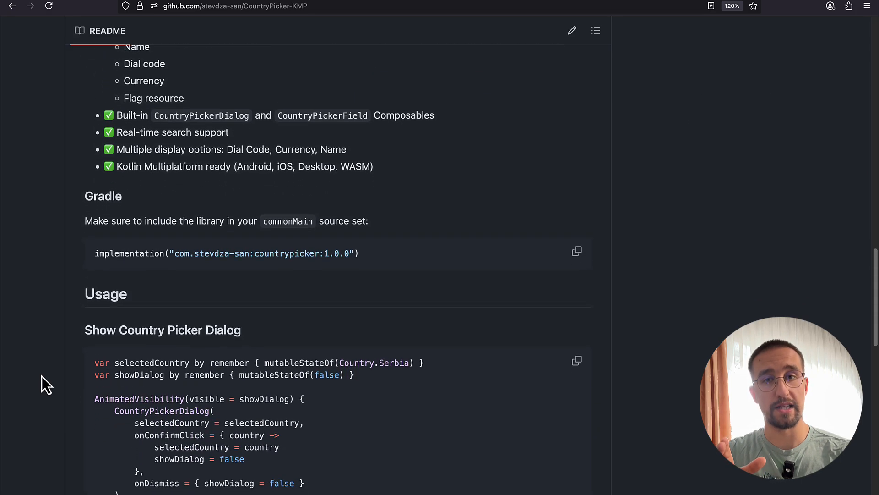
pyautogui.scroll(-3)
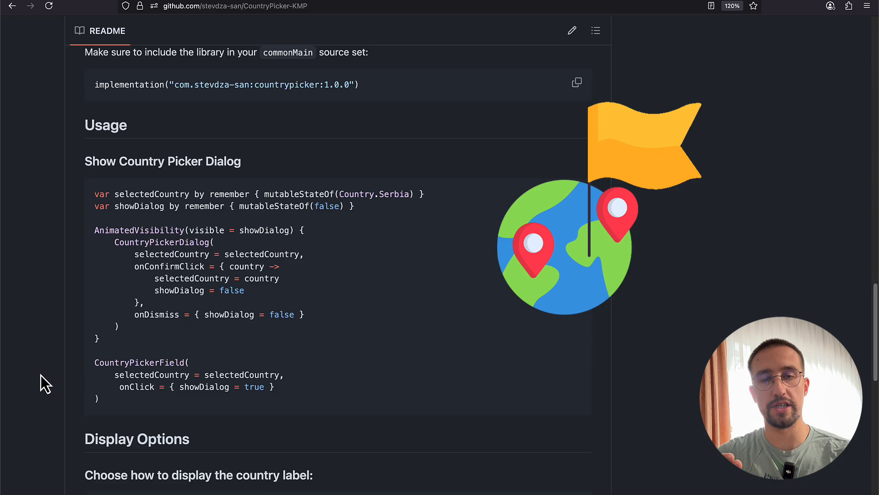
pyautogui.scroll(-3)
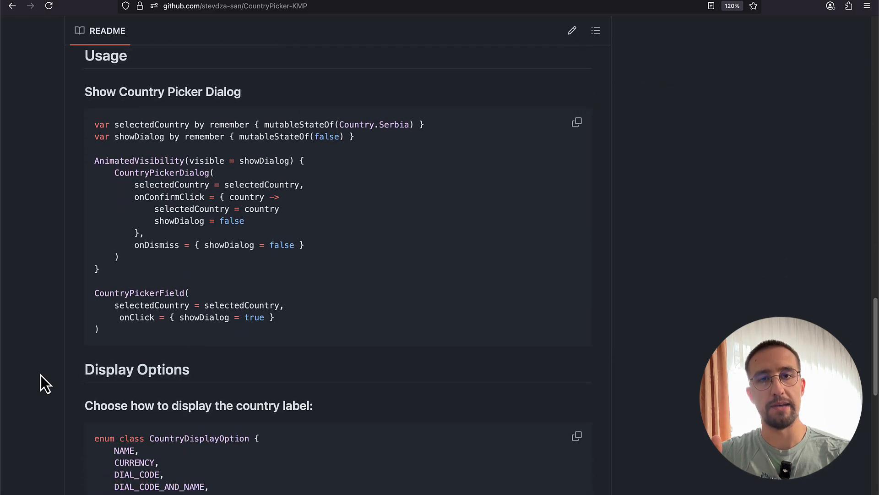
pyautogui.scroll(-3)
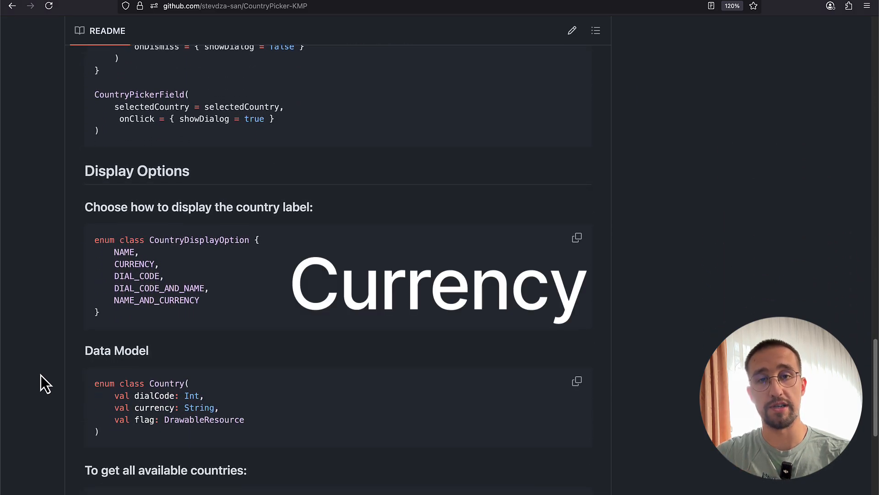
pyautogui.scroll(-3)
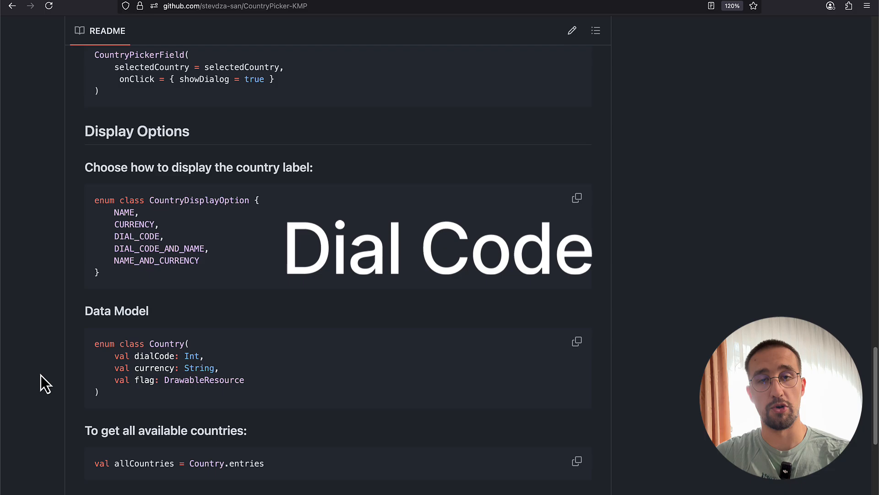
pyautogui.scroll(-3)
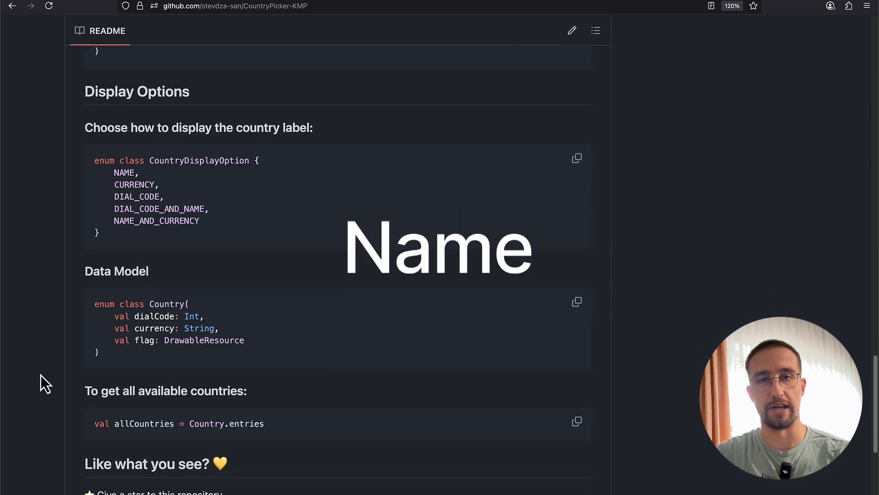
pyautogui.scroll(-3)
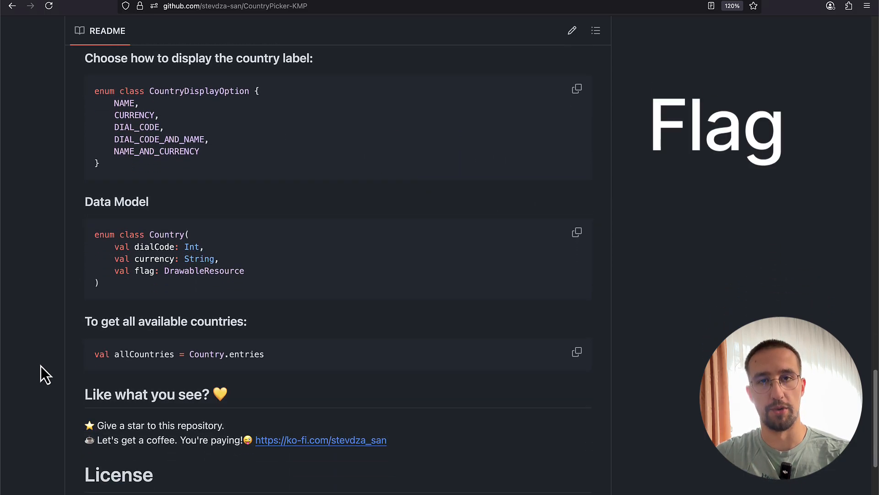
pyautogui.scroll(3)
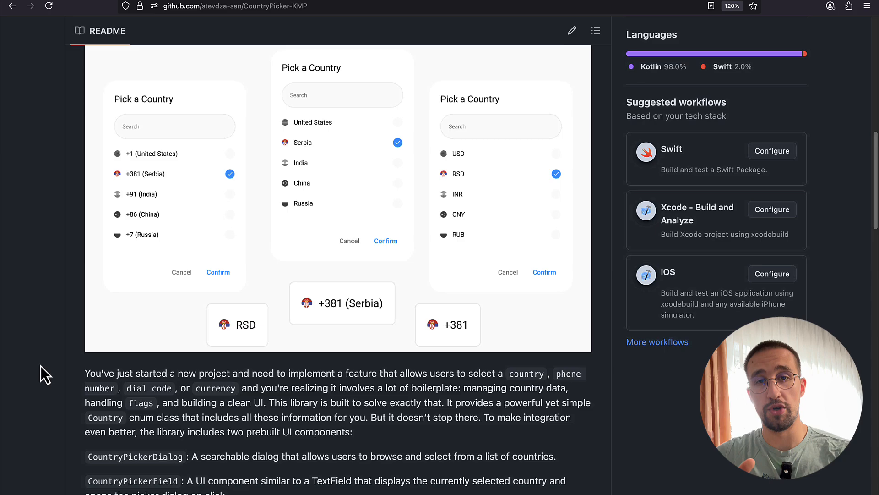
pyautogui.scroll(3)
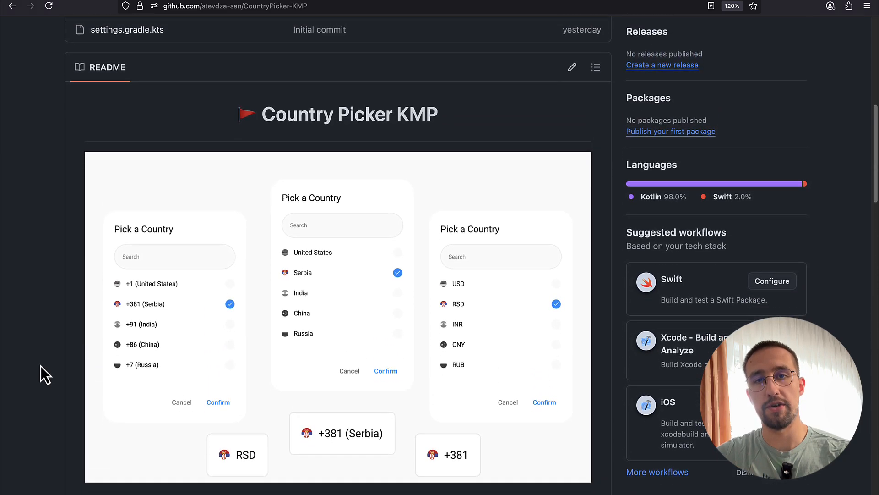
pyautogui.scroll(-3)
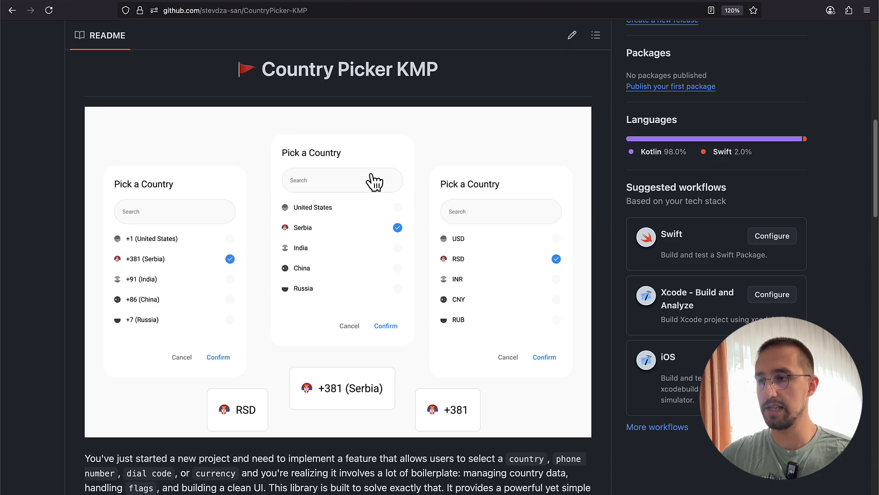
pyautogui.moveTo(238, 12)
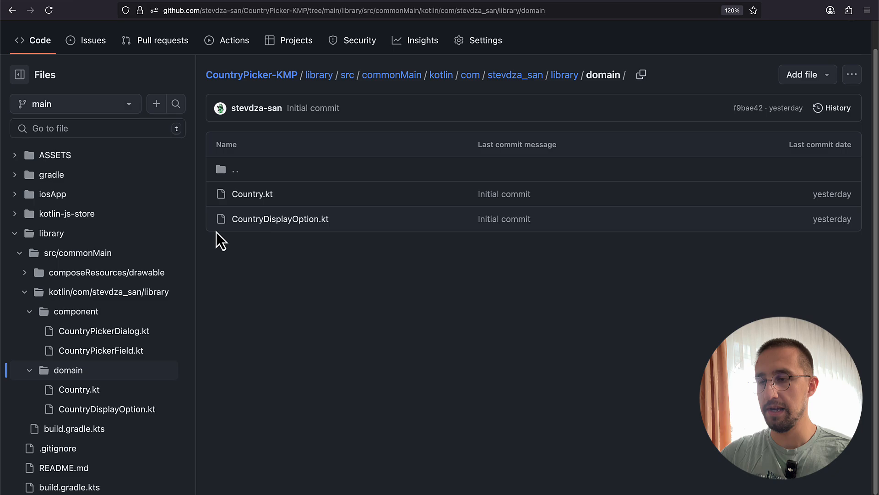
pyautogui.moveTo(359, 10)
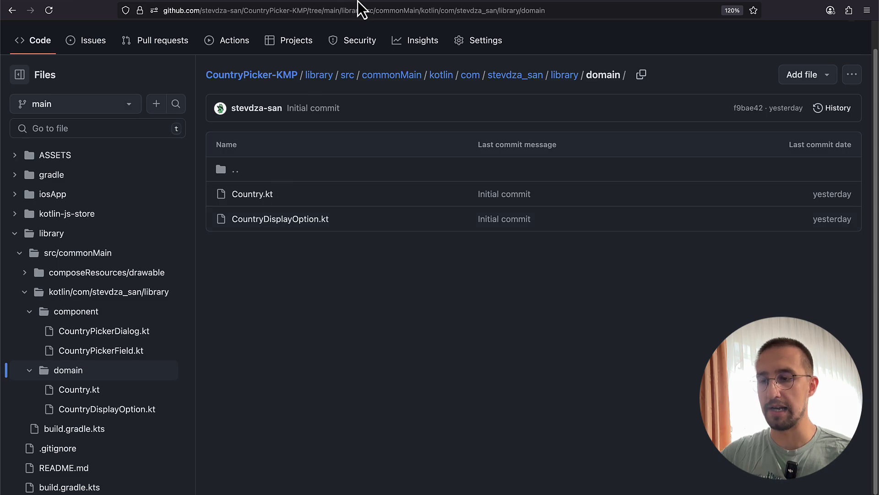
# - Open Country.kt and scroll through its country enum and helper functions
pyautogui.click(253, 194)
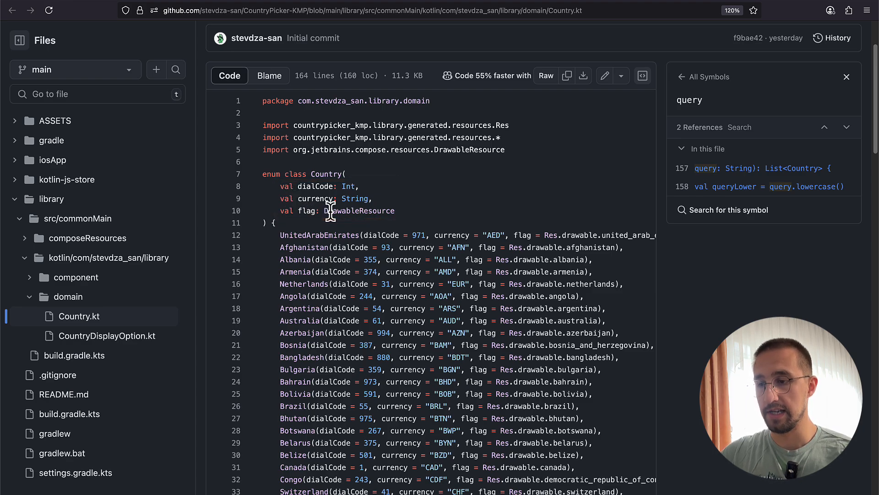
pyautogui.scroll(-3)
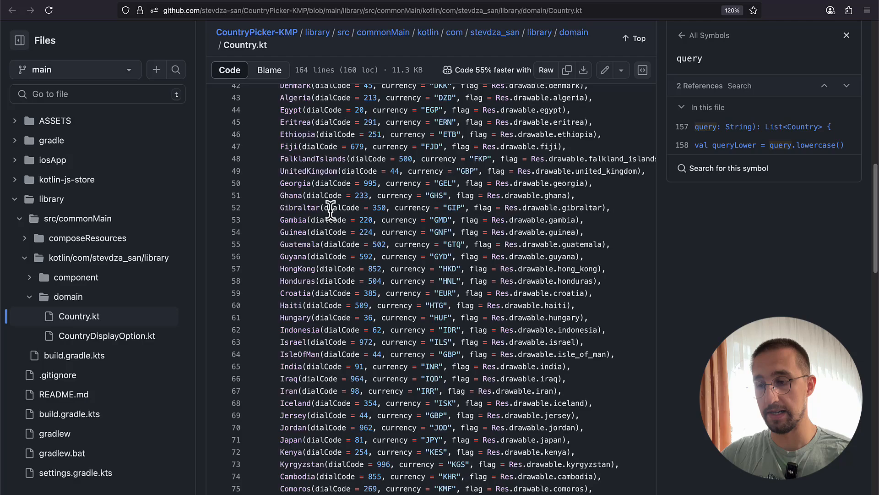
pyautogui.scroll(-3)
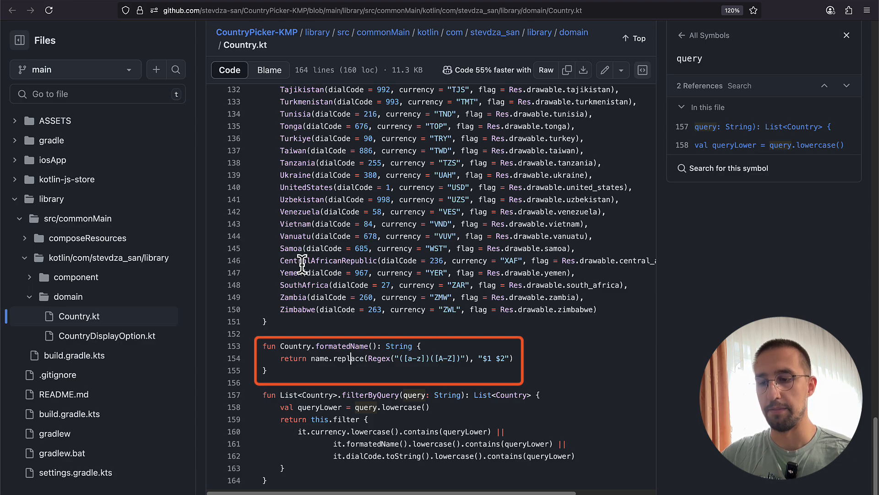
pyautogui.moveTo(429, 330)
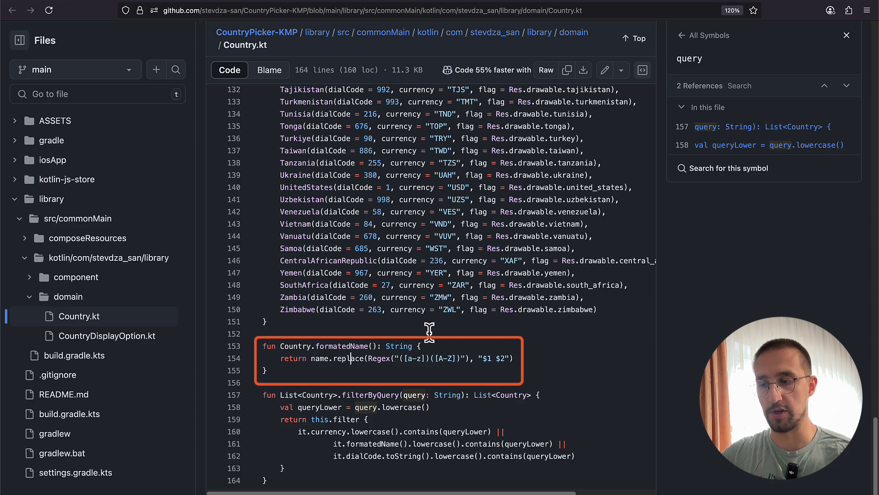
pyautogui.moveTo(497, 359)
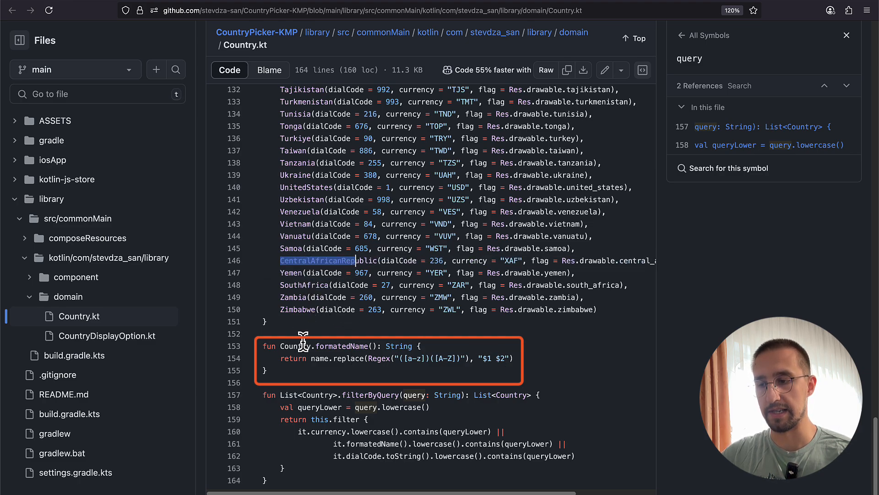
pyautogui.moveTo(497, 361)
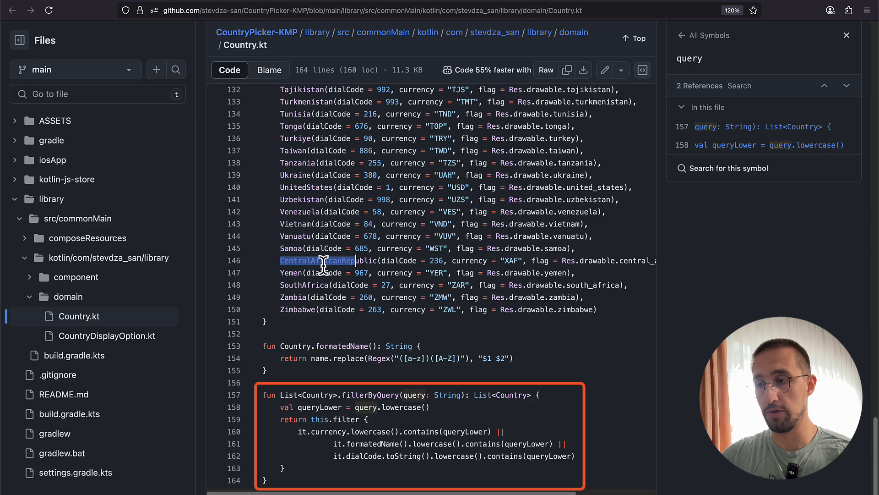
pyautogui.moveTo(352, 273)
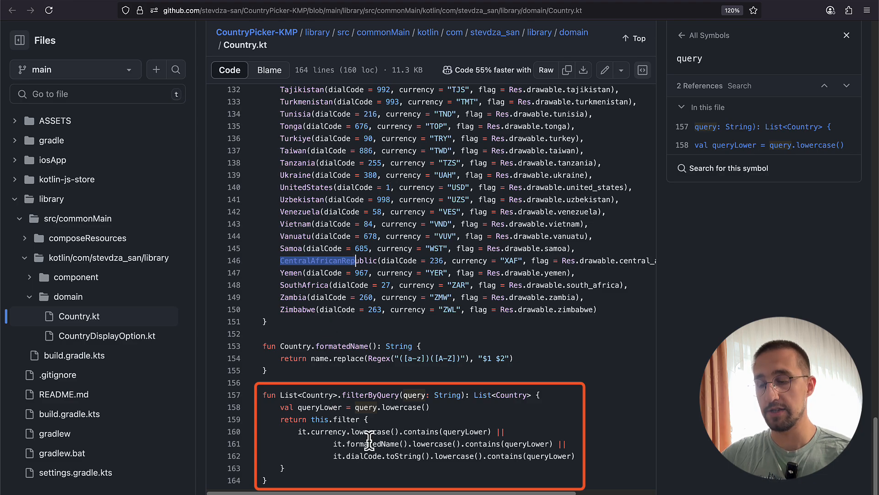
pyautogui.moveTo(369, 451)
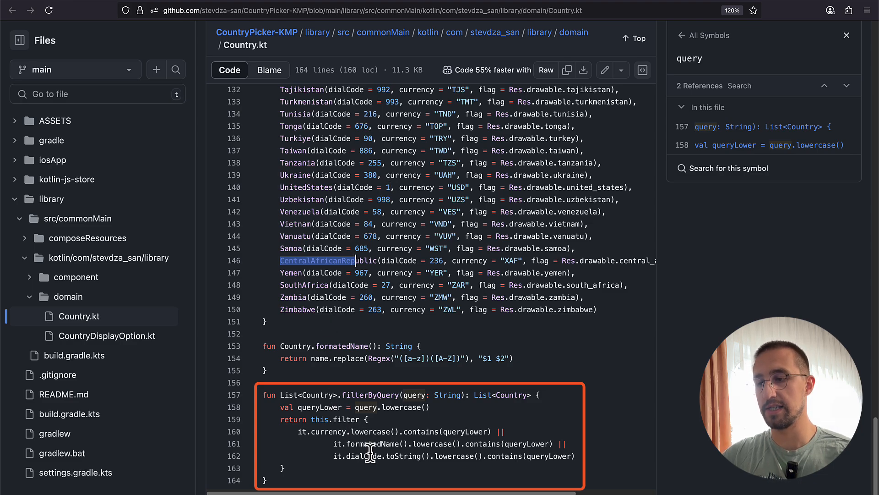
pyautogui.scroll(3)
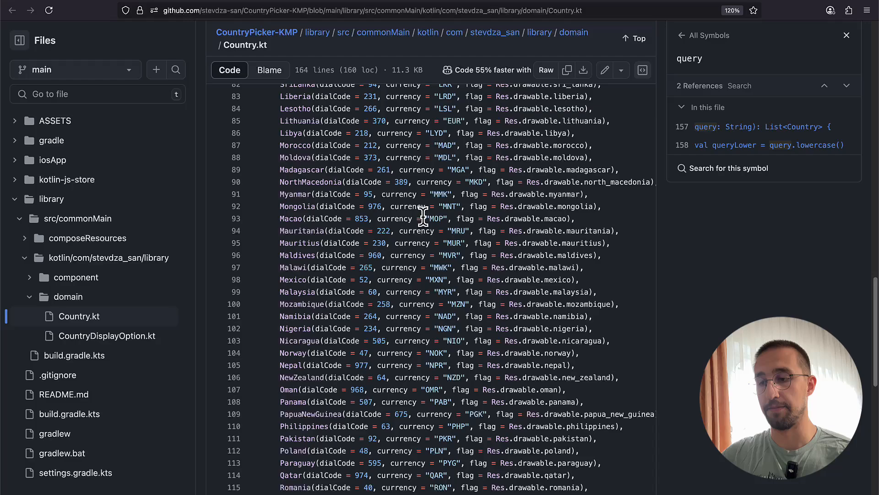
# - Open CountryDisplayOption.kt to view its five options, NAME through NAME_AND_CURRENCY
pyautogui.click(106, 335)
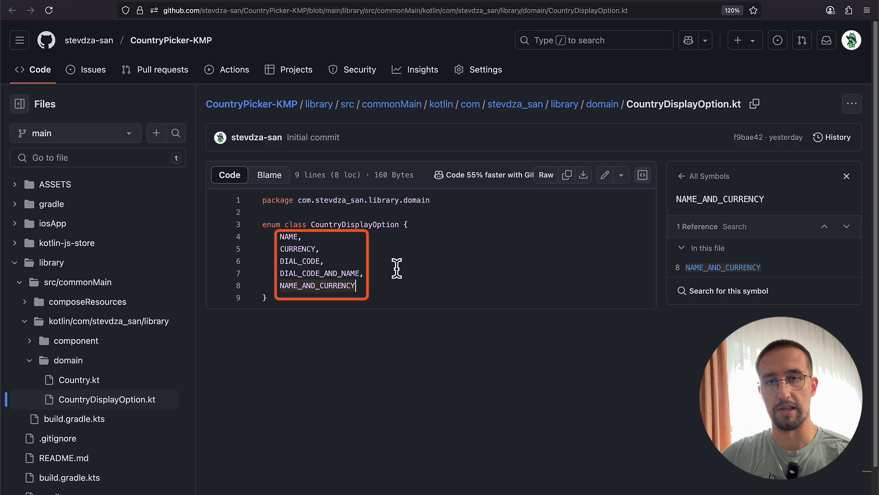
pyautogui.moveTo(335, 253)
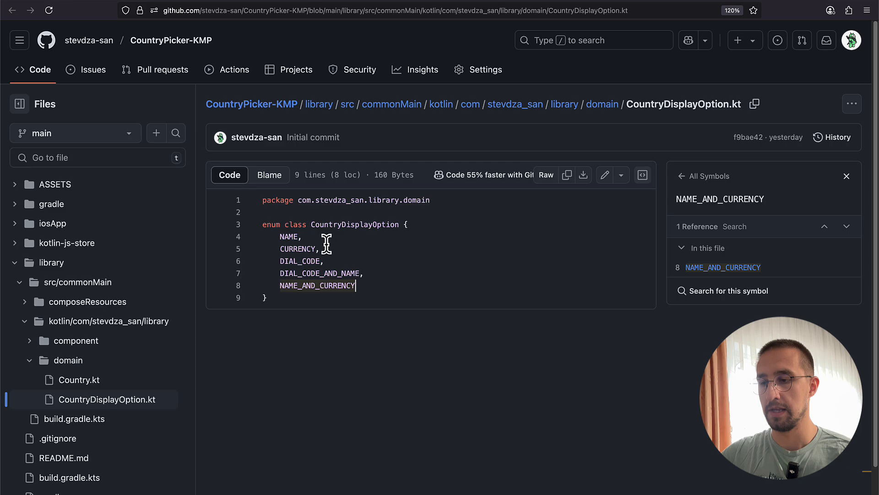
pyautogui.moveTo(309, 260)
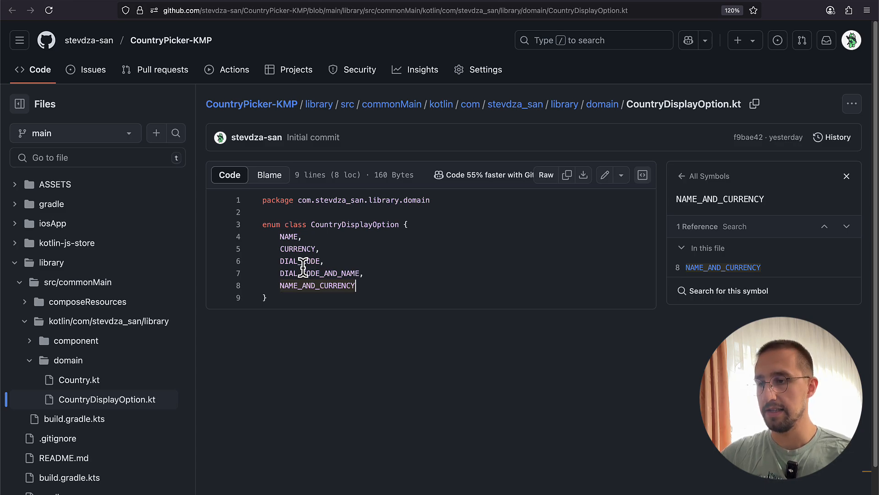
pyautogui.moveTo(586, 8)
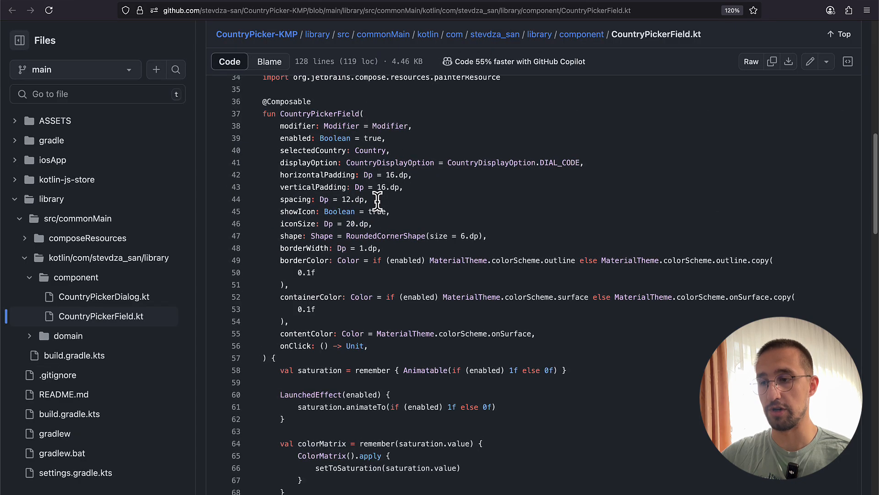
pyautogui.moveTo(408, 187)
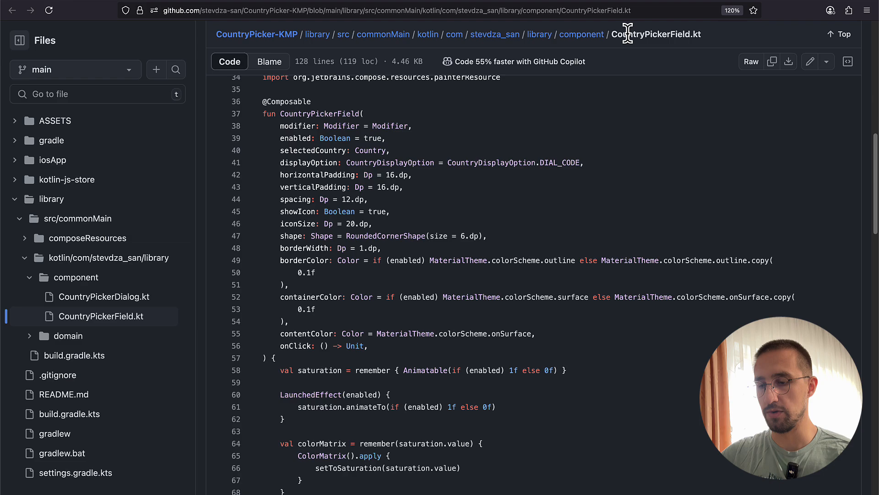
# - Open CountryPickerDialog.kt to see its parameters, including the DIAL_CODE_AND_NAME default
pyautogui.click(104, 296)
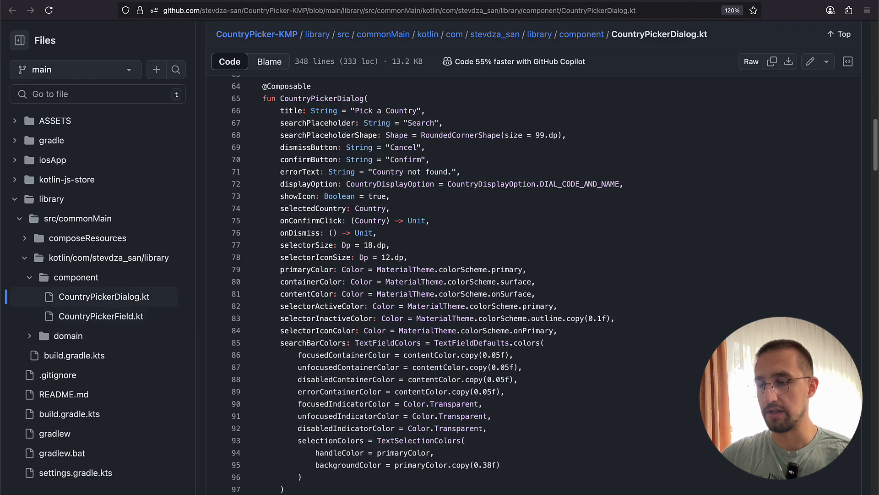
pyautogui.moveTo(537, 489)
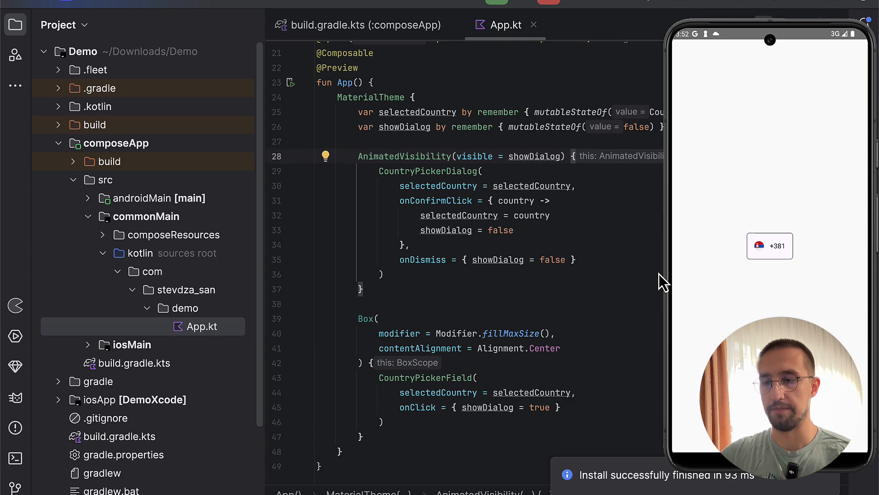
pyautogui.moveTo(712, 285)
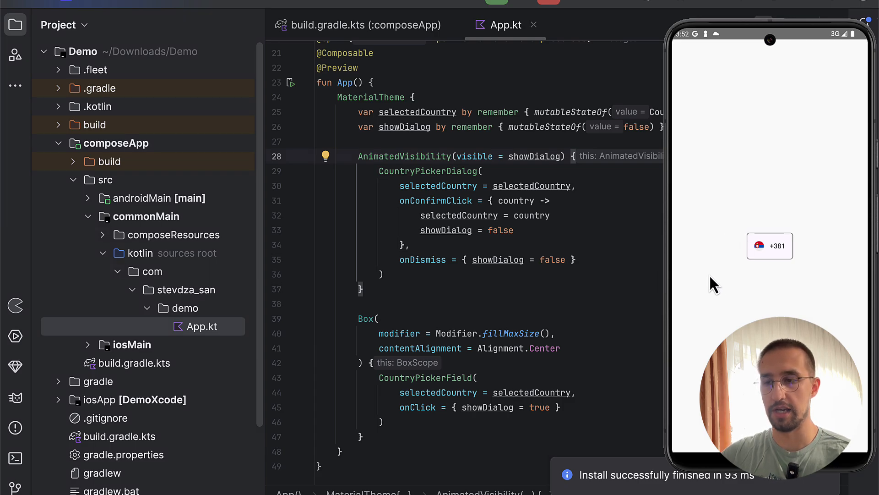
pyautogui.moveTo(726, 269)
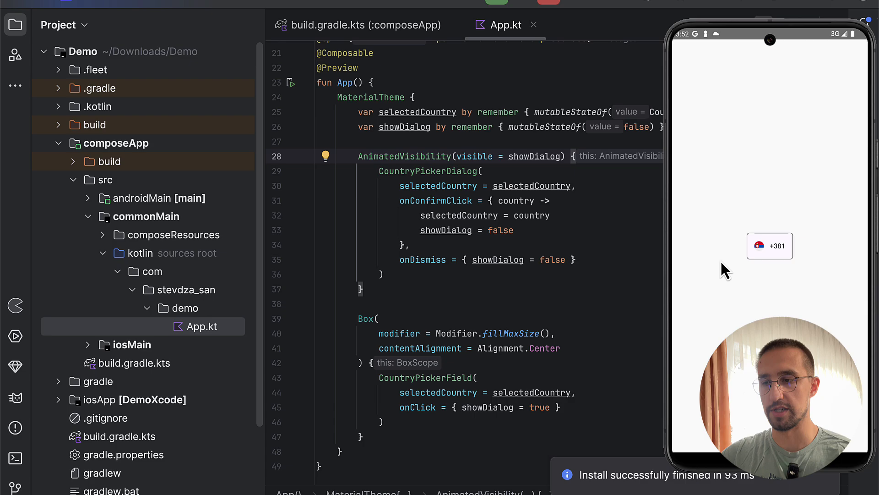
pyautogui.moveTo(396, 183)
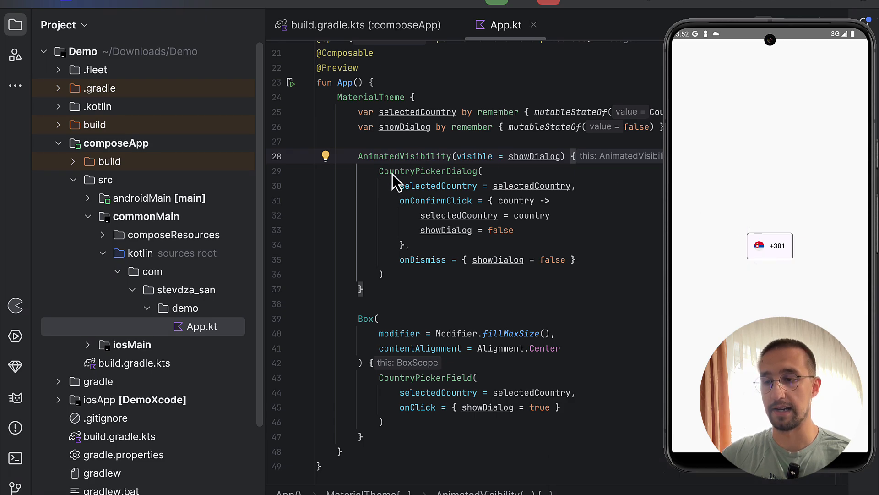
pyautogui.moveTo(395, 189)
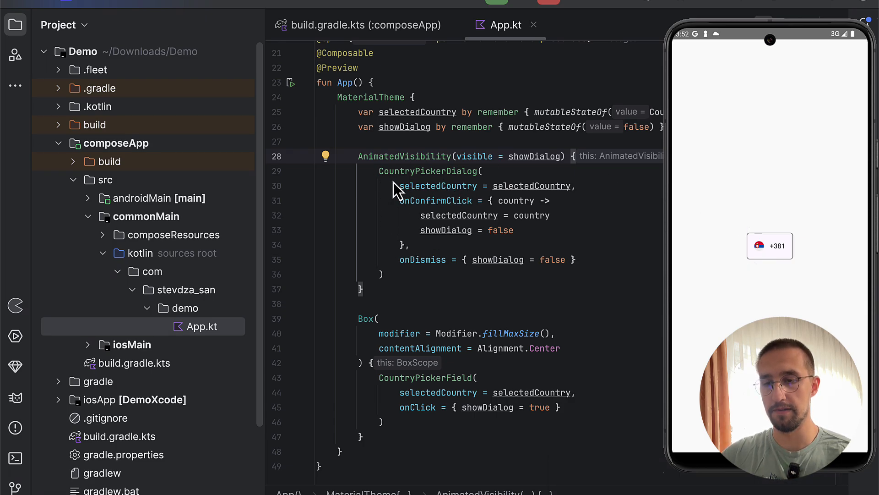
pyautogui.moveTo(432, 190)
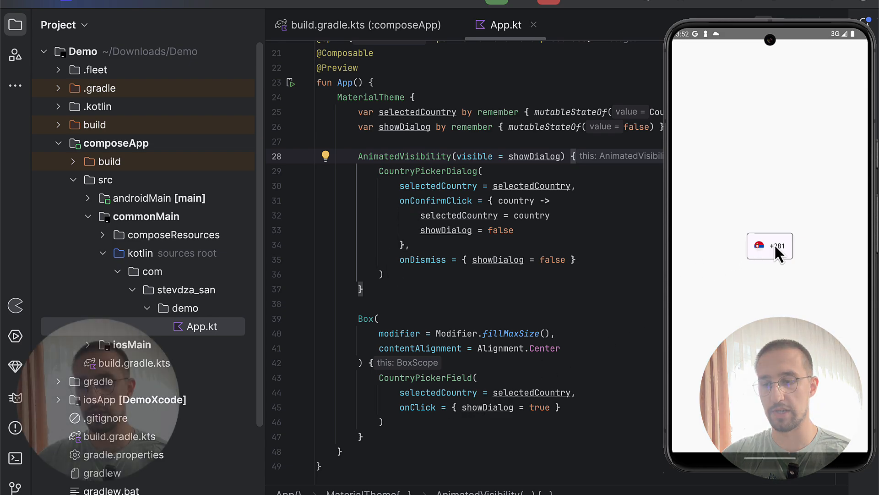
pyautogui.moveTo(766, 269)
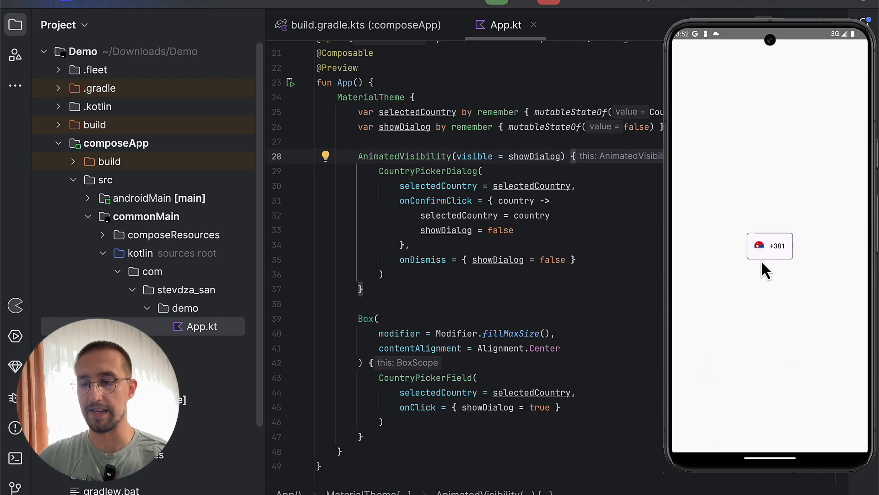
pyautogui.moveTo(796, 241)
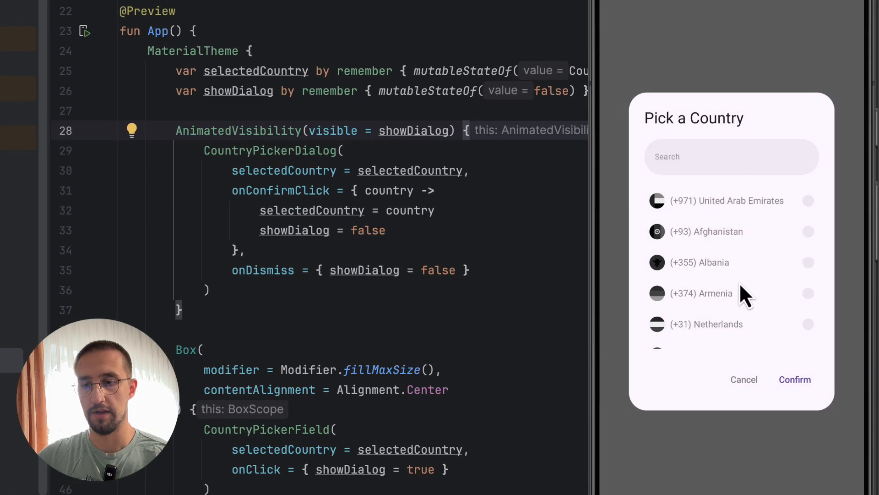
# - Search the picker dialog for Serbia by 'ser', then '381', then 'rsd'
pyautogui.scroll(-3)
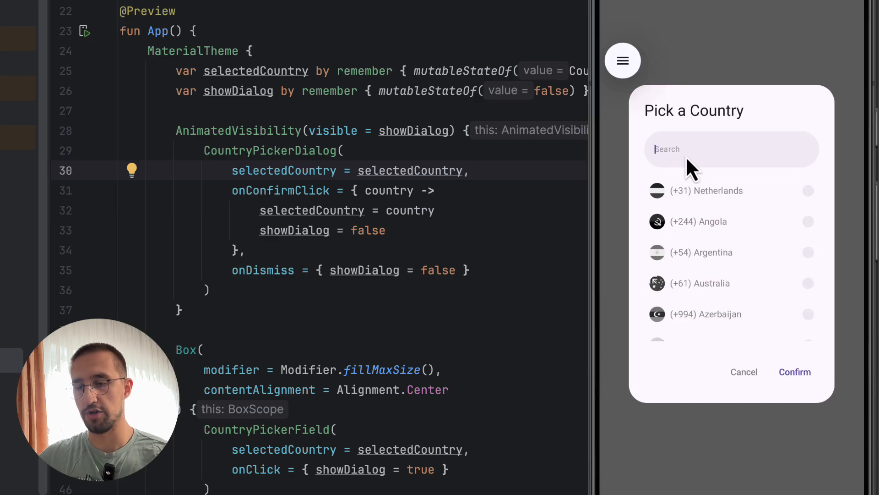
pyautogui.write('ser')
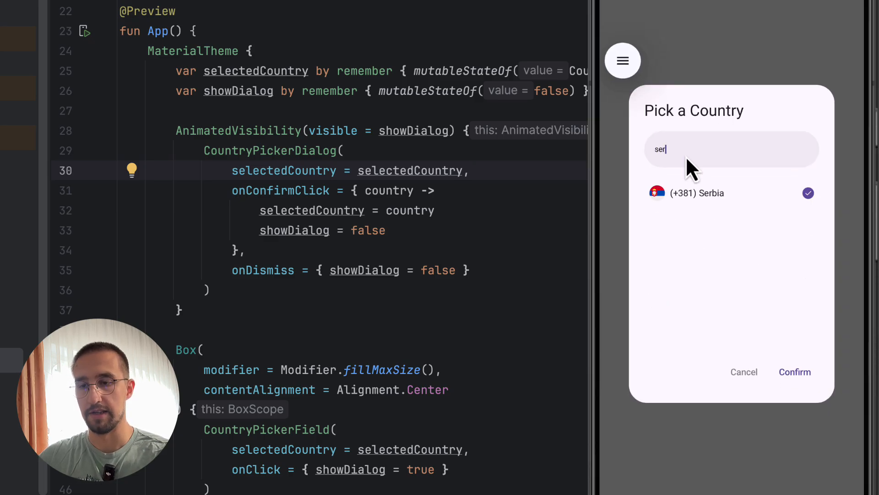
pyautogui.press('Ctrl+a')
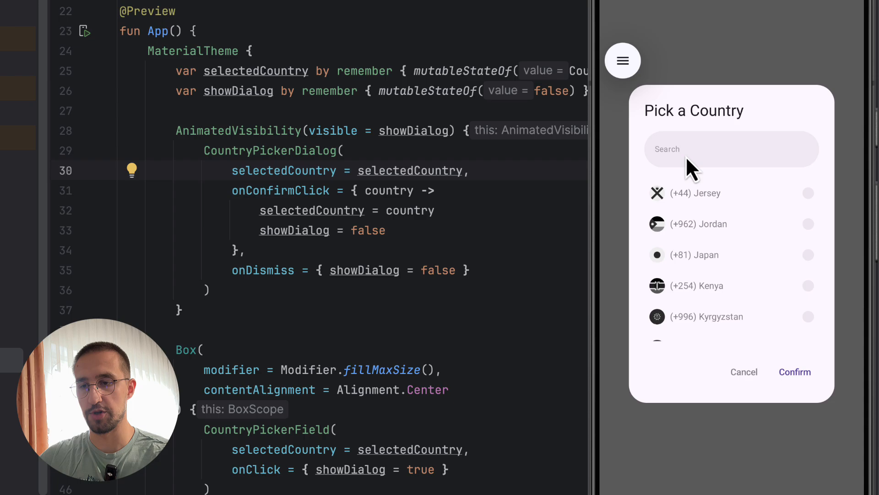
pyautogui.write('381')
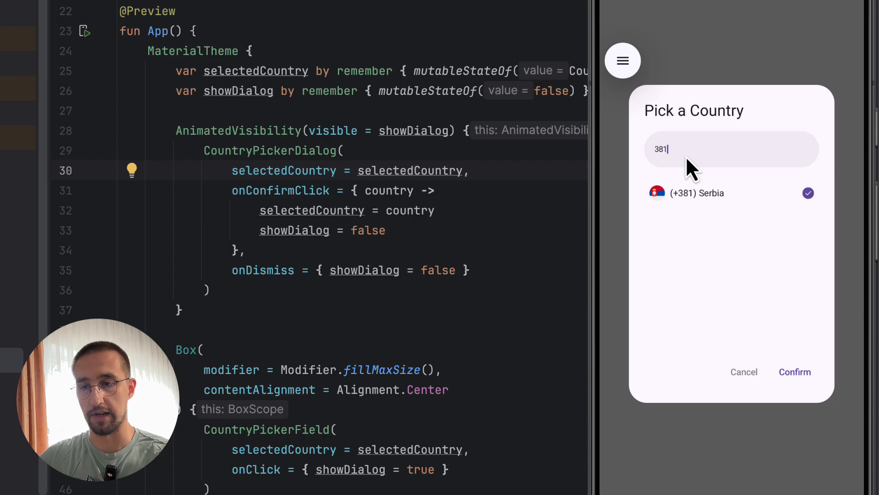
pyautogui.write('rsd')
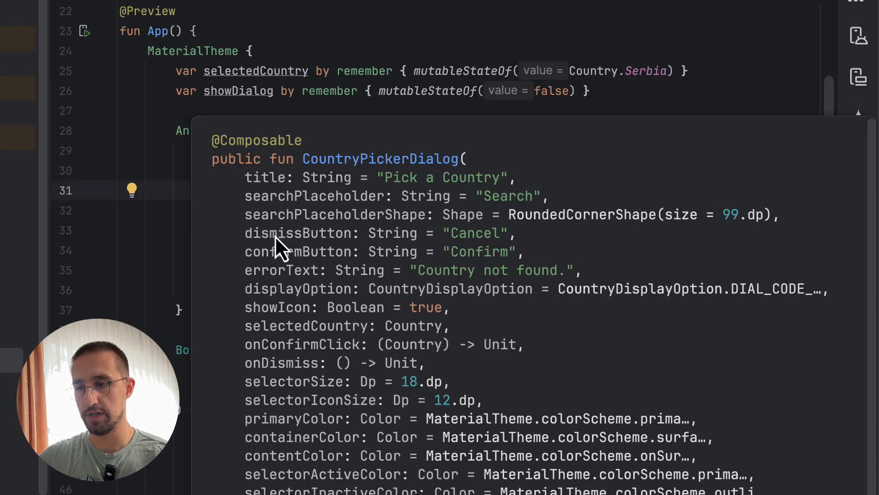
pyautogui.moveTo(539, 314)
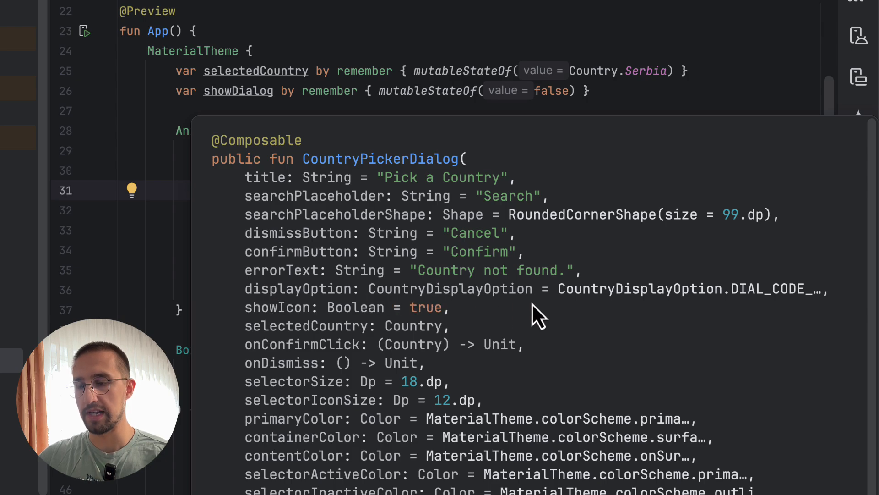
pyautogui.moveTo(482, 218)
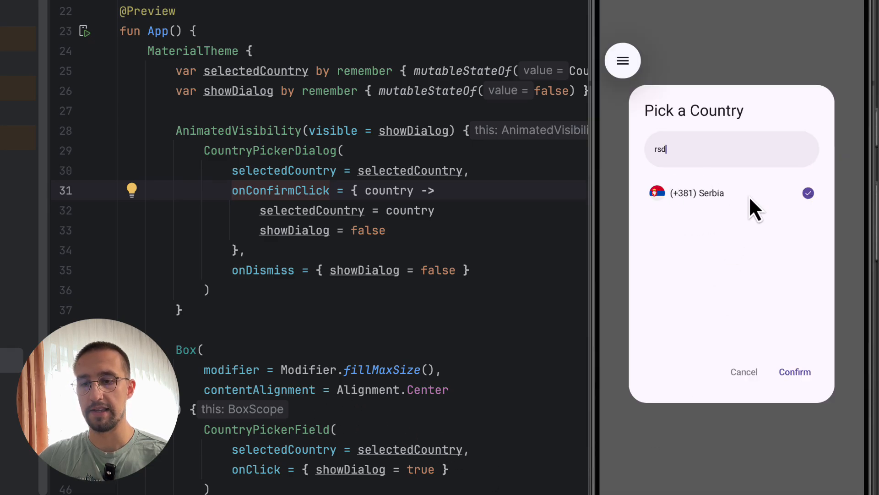
pyautogui.moveTo(729, 70)
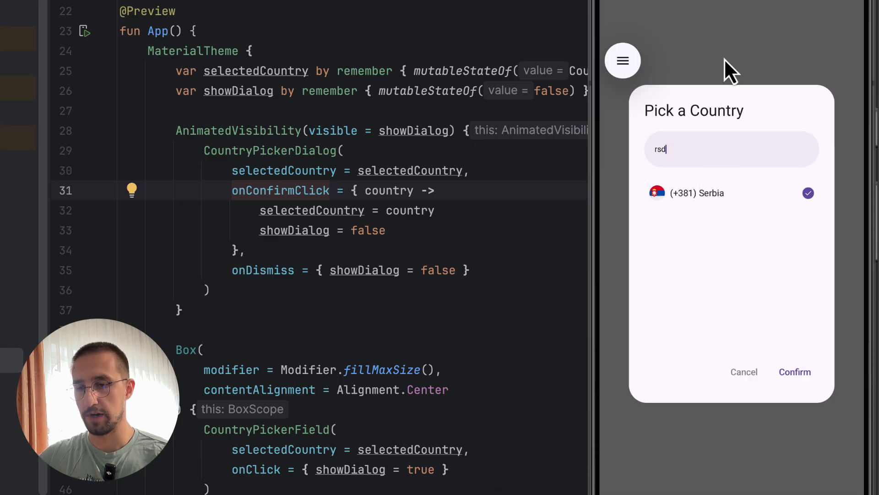
# - Hide the Running Devices emulator panel to return to App.kt's CountryPickerField code
pyautogui.click(794, 371)
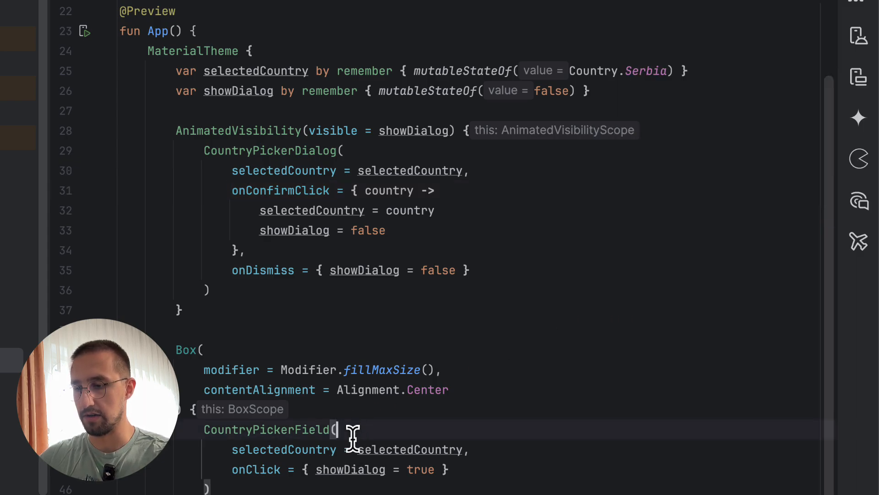
# - Change the dialog's displayOption on line 31 from NAME_AND_CURRENCY to NAME
pyautogui.write('di')
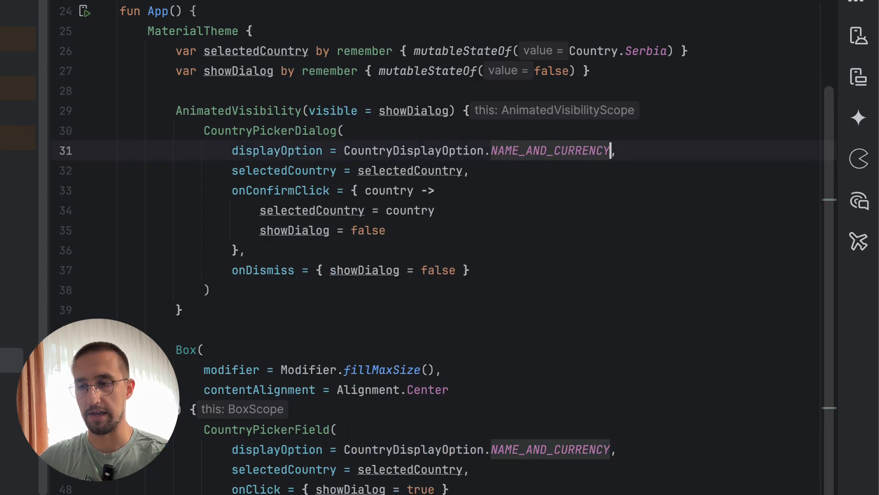
pyautogui.write('NAM')
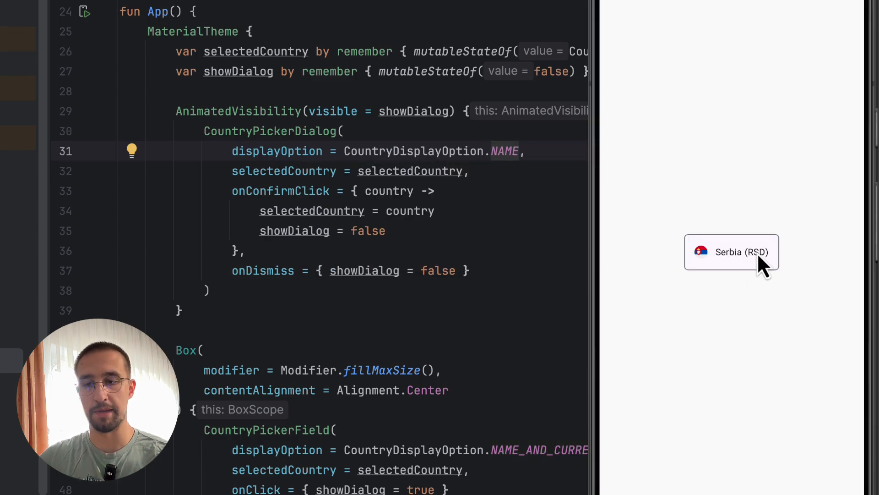
# - Open the Serbia (RSD) field's picker and scroll the names-only country list
pyautogui.click(731, 251)
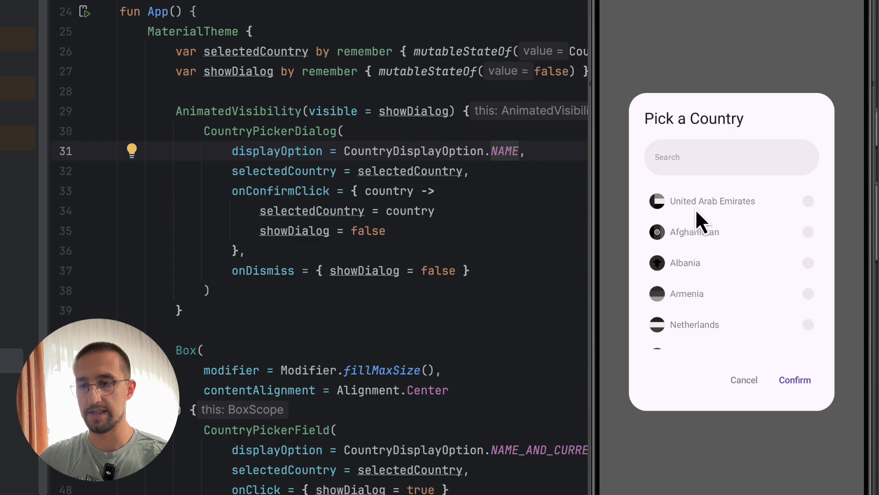
pyautogui.scroll(-3)
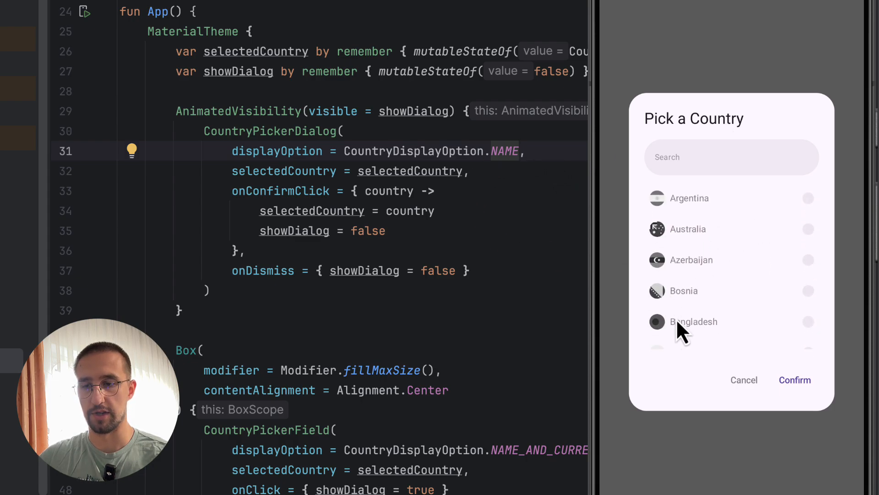
pyautogui.scroll(-3)
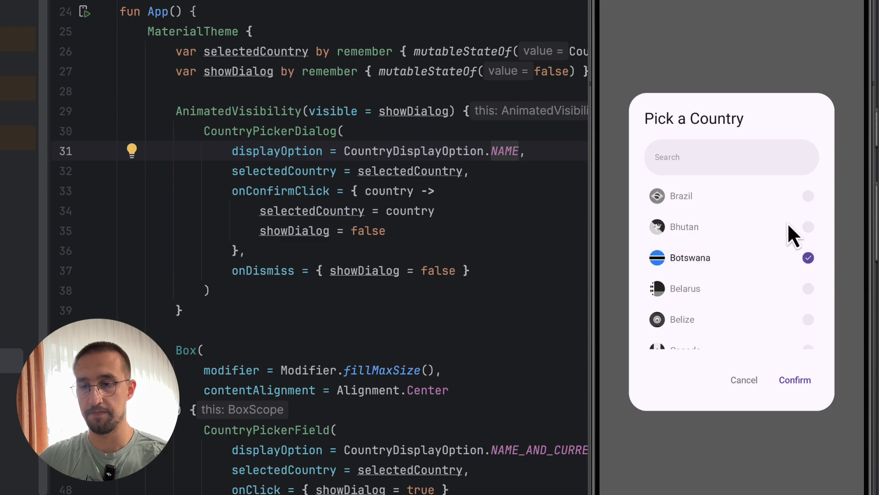
pyautogui.moveTo(679, 275)
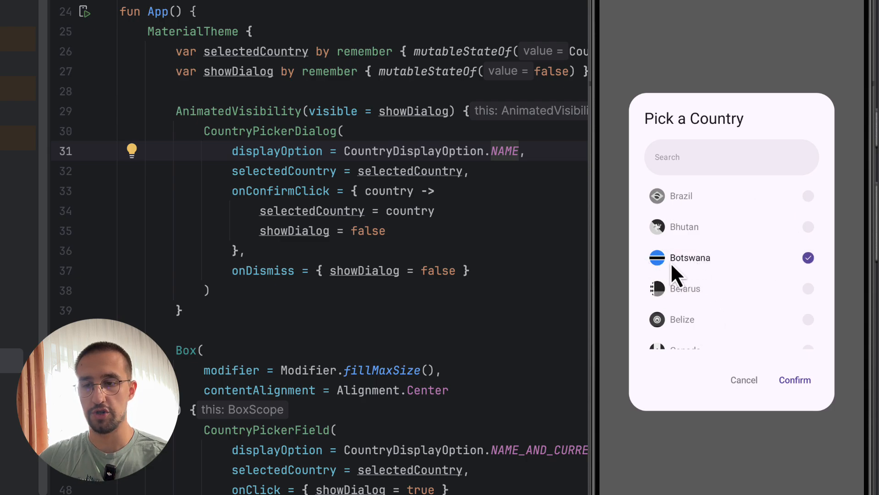
pyautogui.moveTo(662, 277)
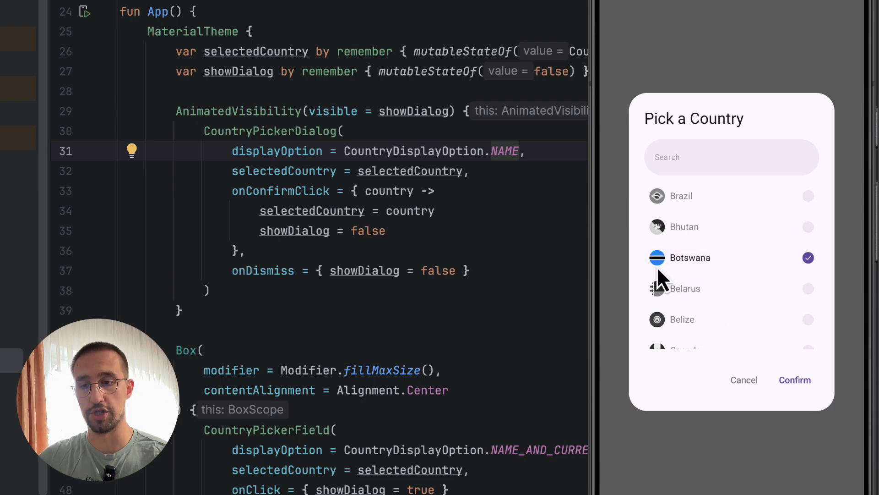
pyautogui.moveTo(811, 285)
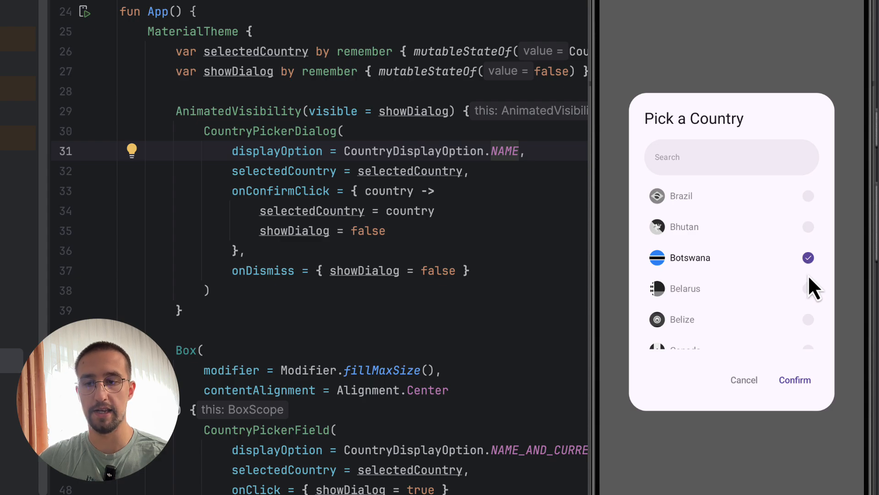
pyautogui.moveTo(811, 283)
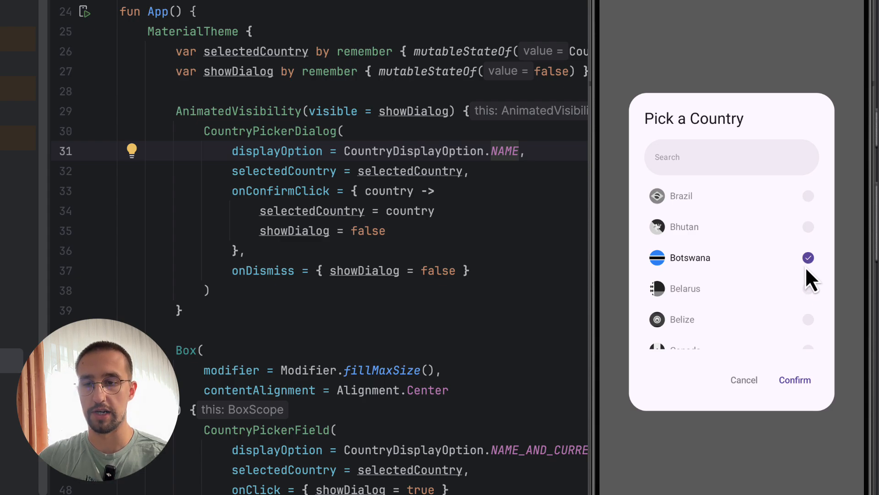
pyautogui.moveTo(813, 278)
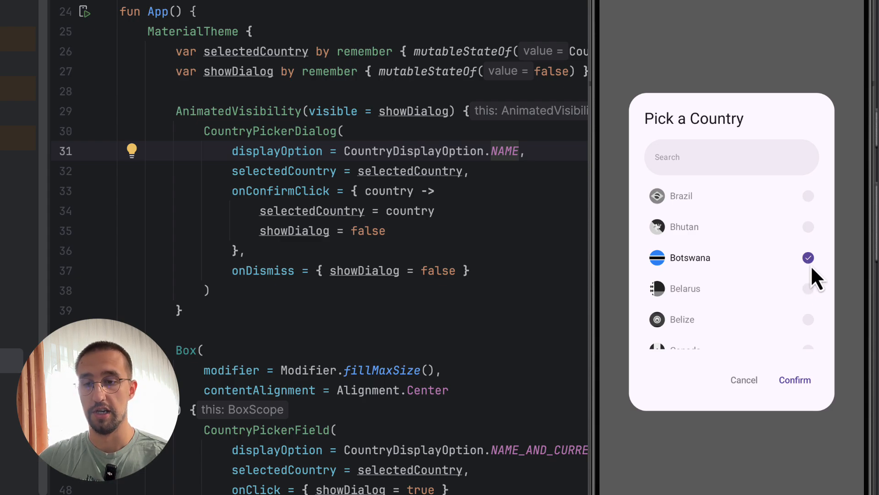
pyautogui.moveTo(814, 284)
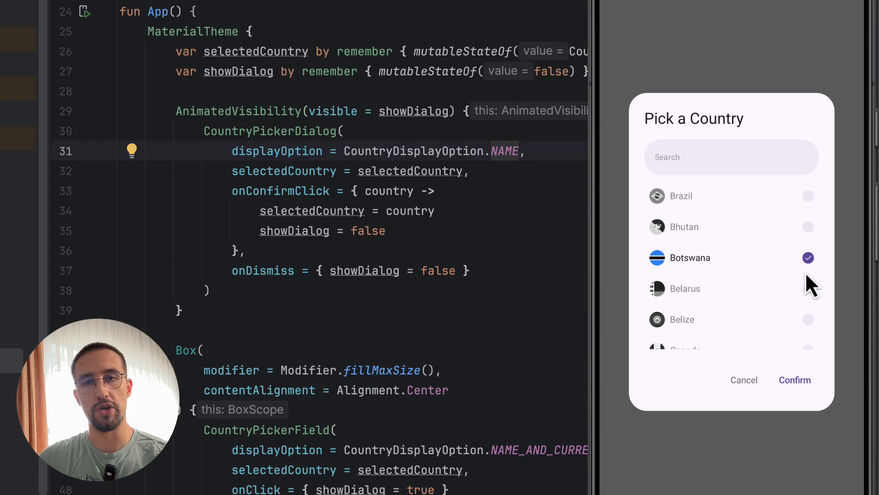
pyautogui.moveTo(609, 213)
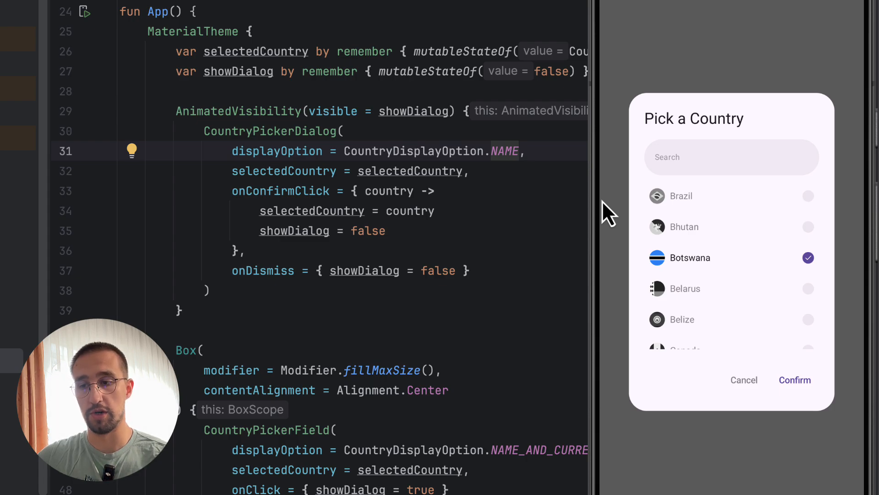
pyautogui.moveTo(747, 225)
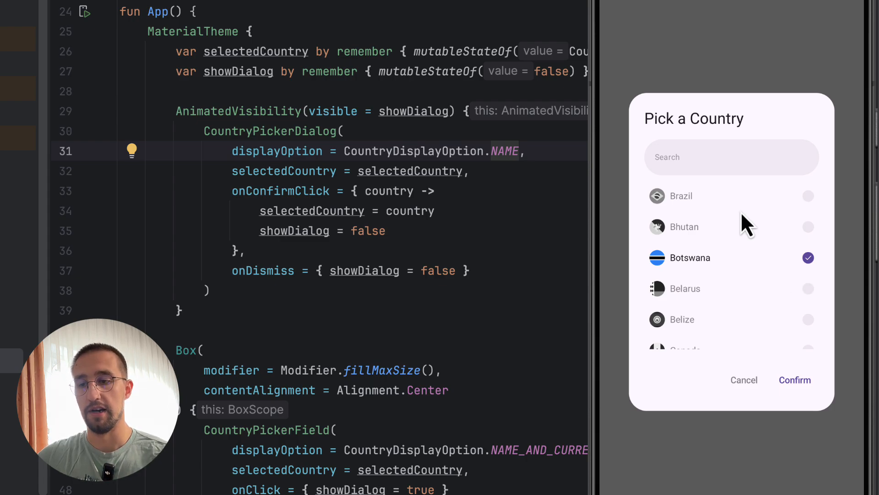
pyautogui.moveTo(740, 229)
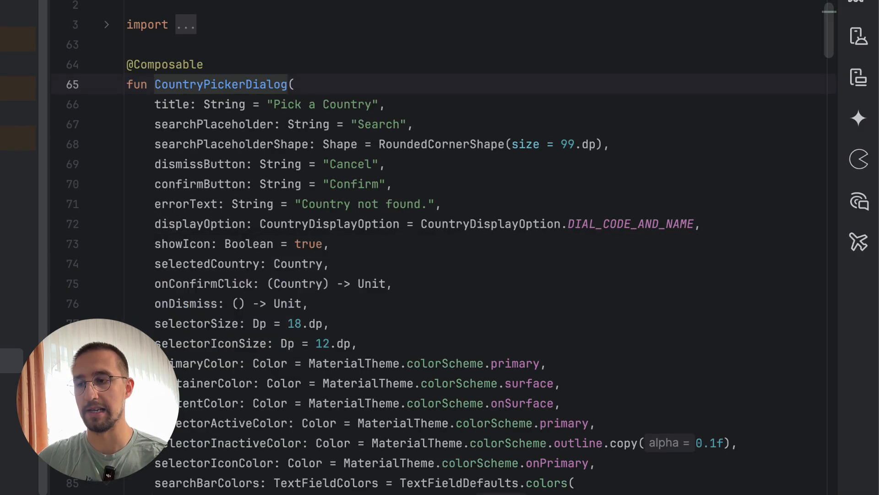
pyautogui.moveTo(178, 90)
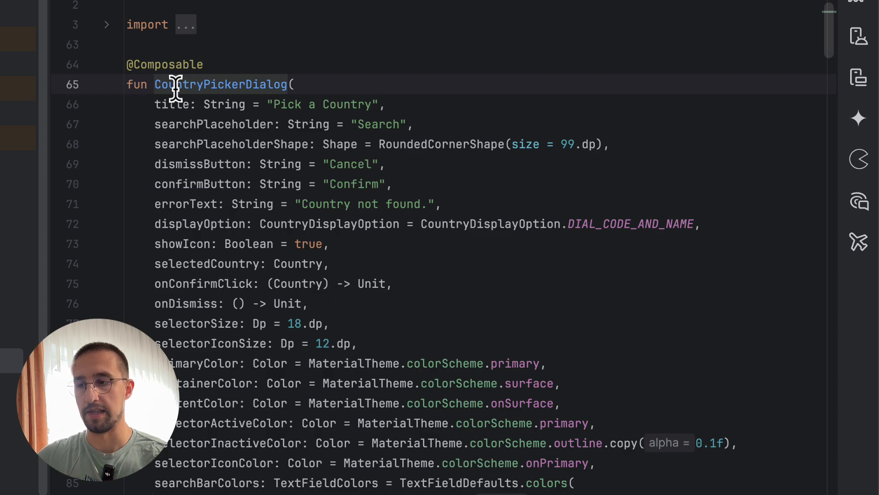
pyautogui.moveTo(376, 124)
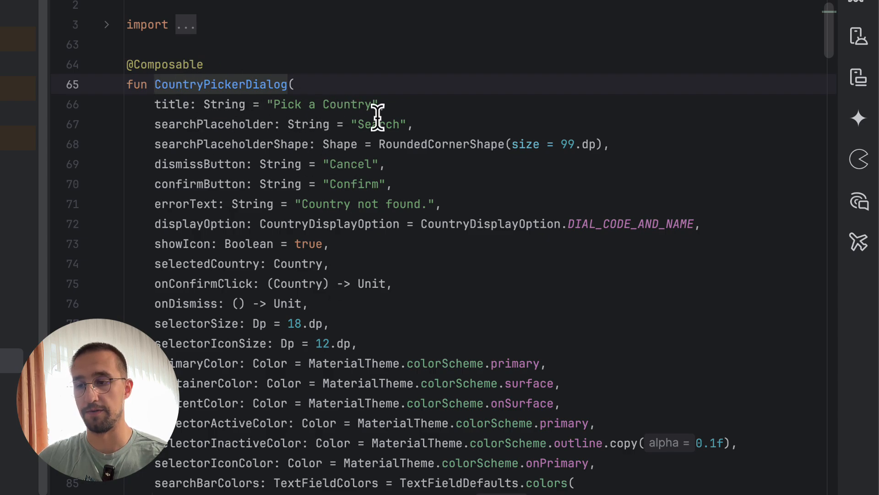
pyautogui.moveTo(367, 195)
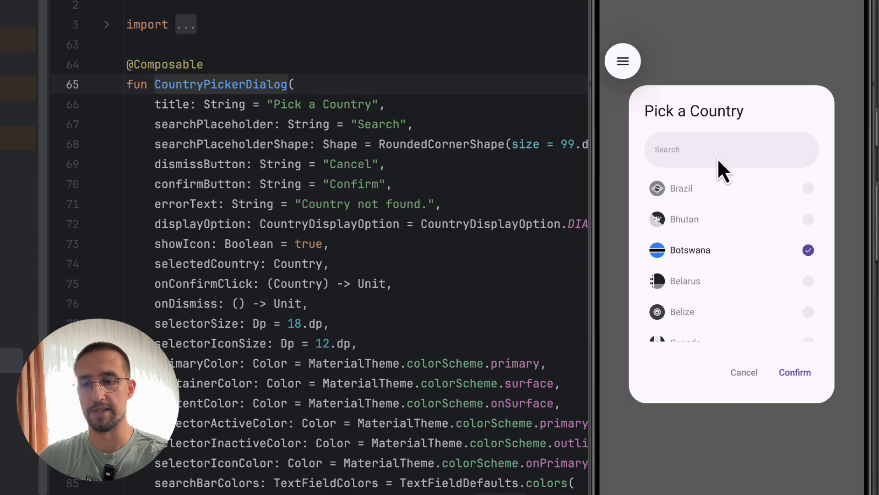
# - Search '123123' to show 'Country not found.', then scroll the CountryPickerDialog parameters
pyautogui.write('123123')
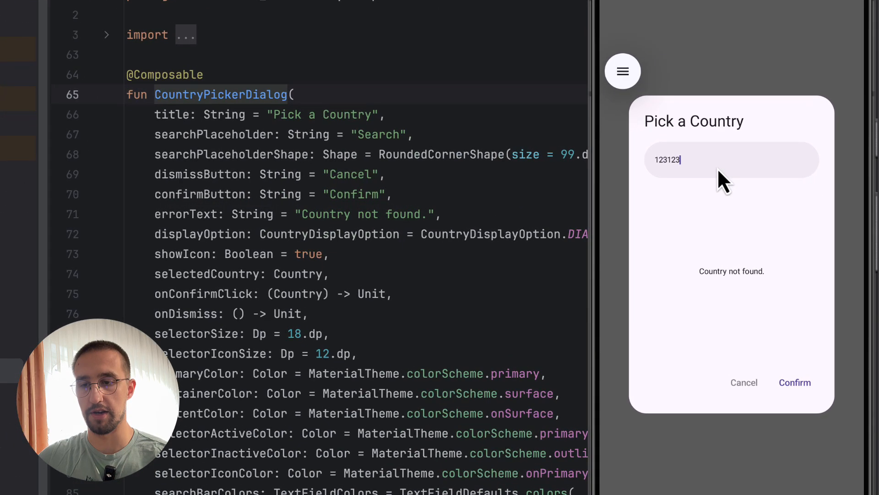
pyautogui.moveTo(695, 216)
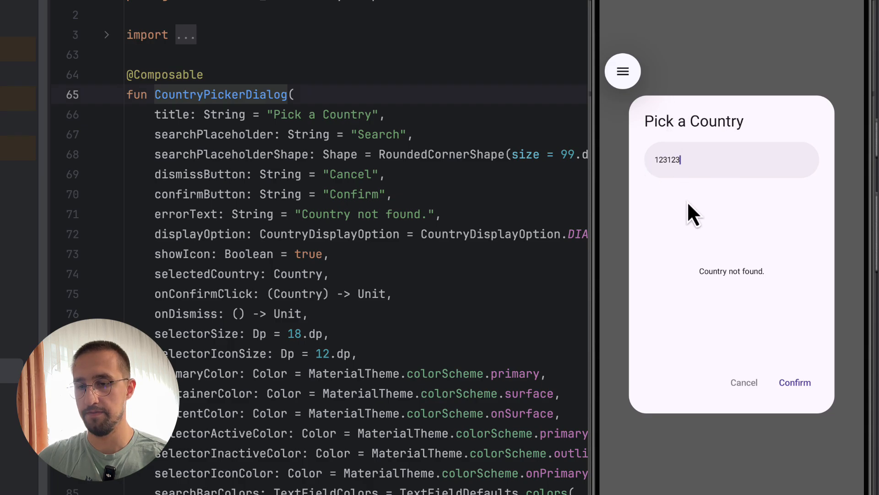
pyautogui.moveTo(735, 390)
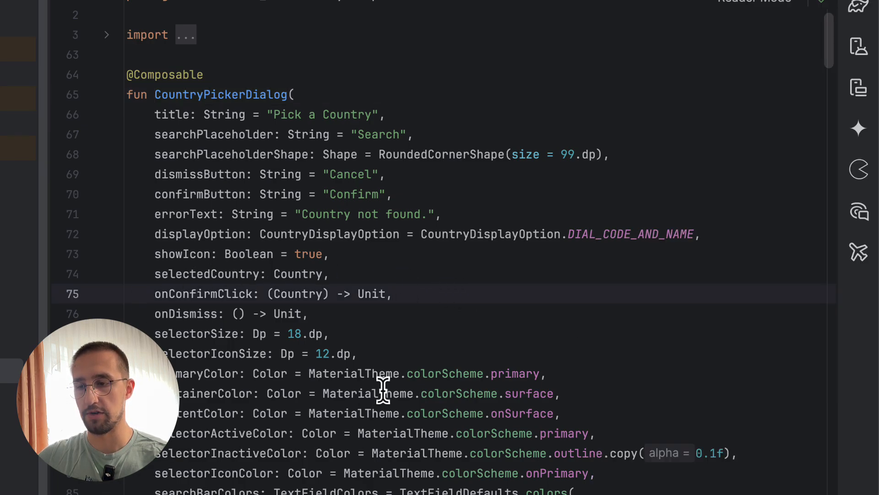
pyautogui.moveTo(339, 334)
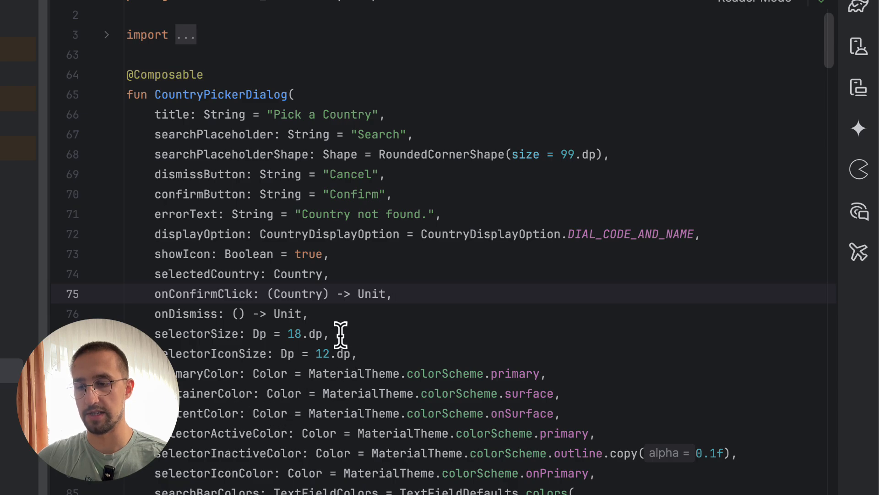
pyautogui.scroll(-3)
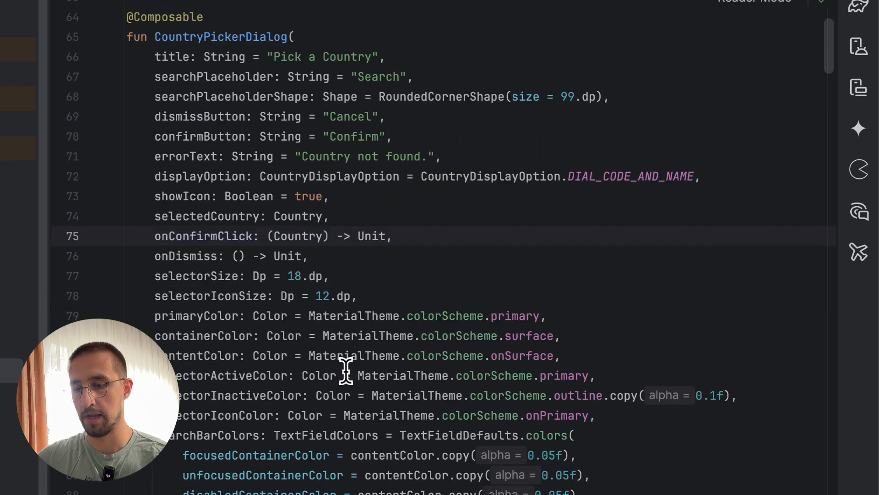
pyautogui.scroll(-3)
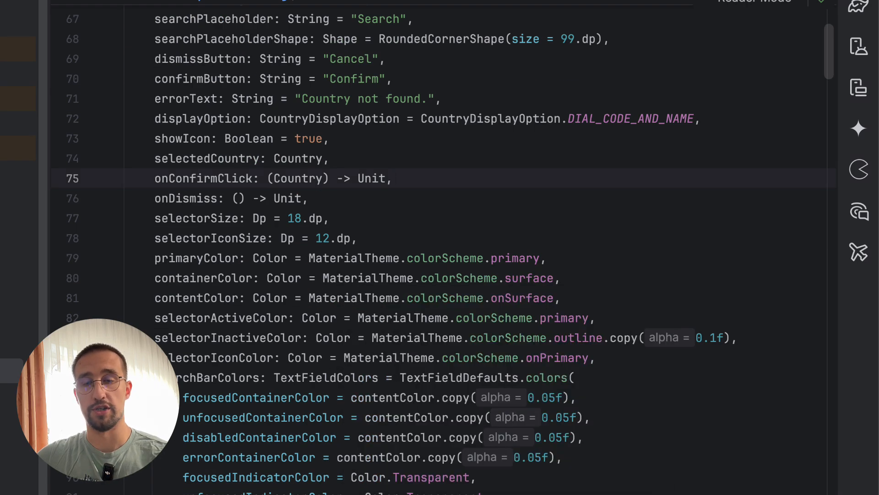